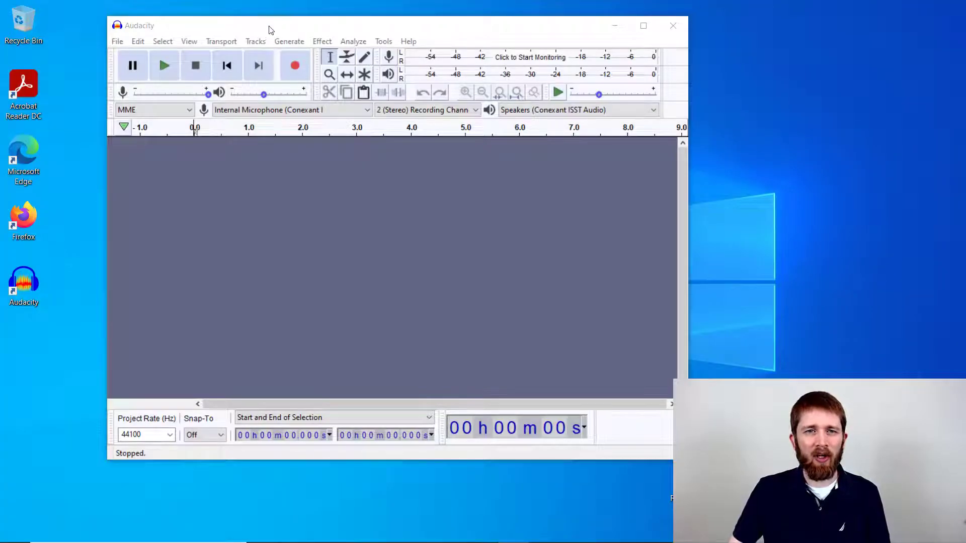
# Step: Import 'Twinkle Twinkle Little Star' from the Scores folder as a stereo audio track
pyautogui.click(116, 41)
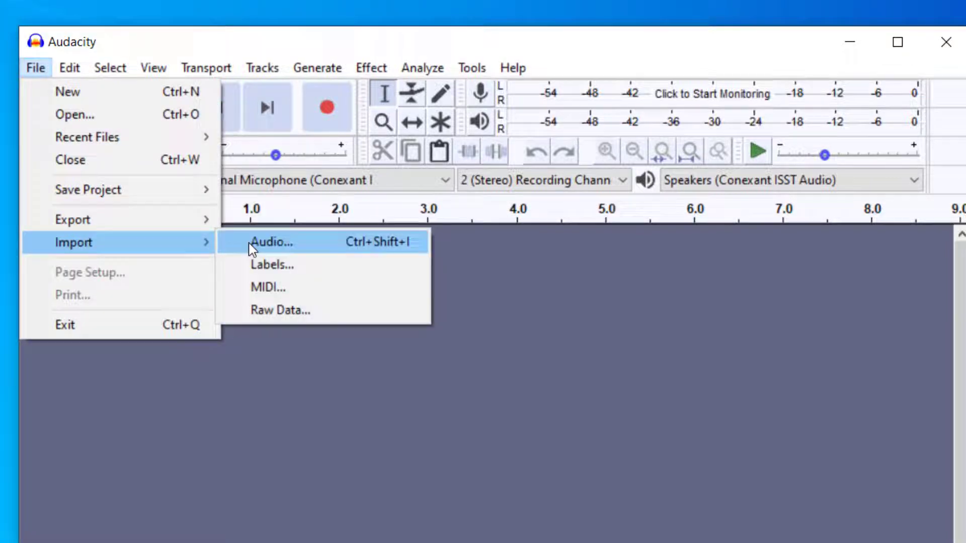
pyautogui.click(271, 242)
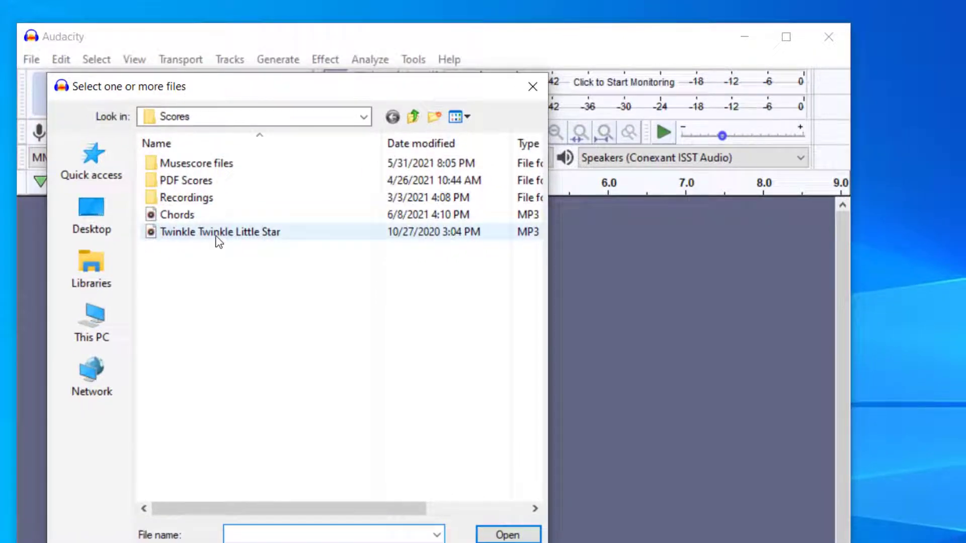
pyautogui.click(220, 232)
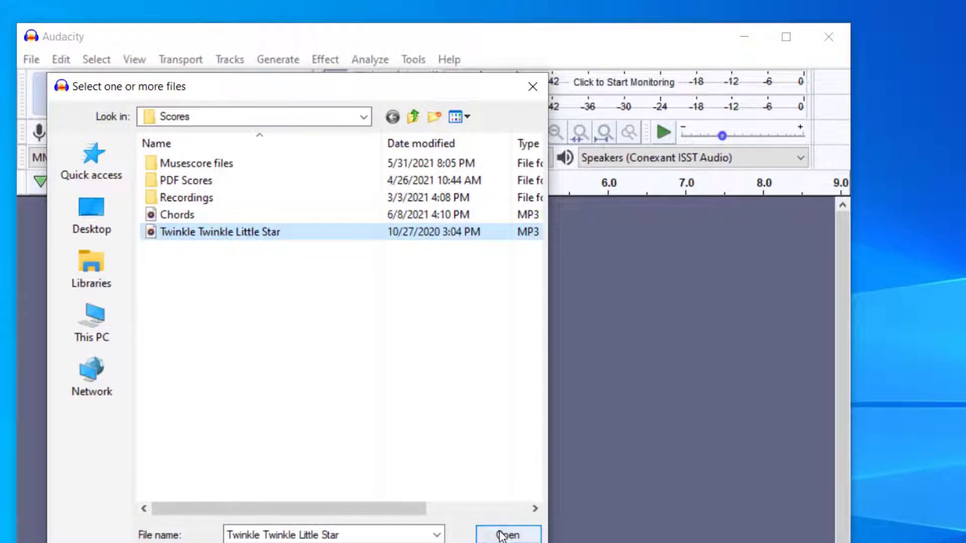
pyautogui.click(507, 533)
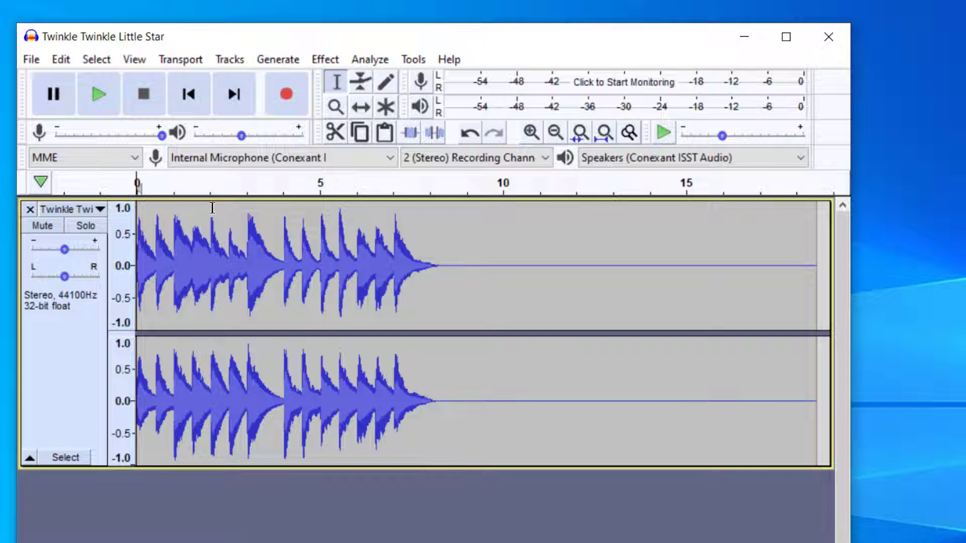
pyautogui.moveTo(354, 264)
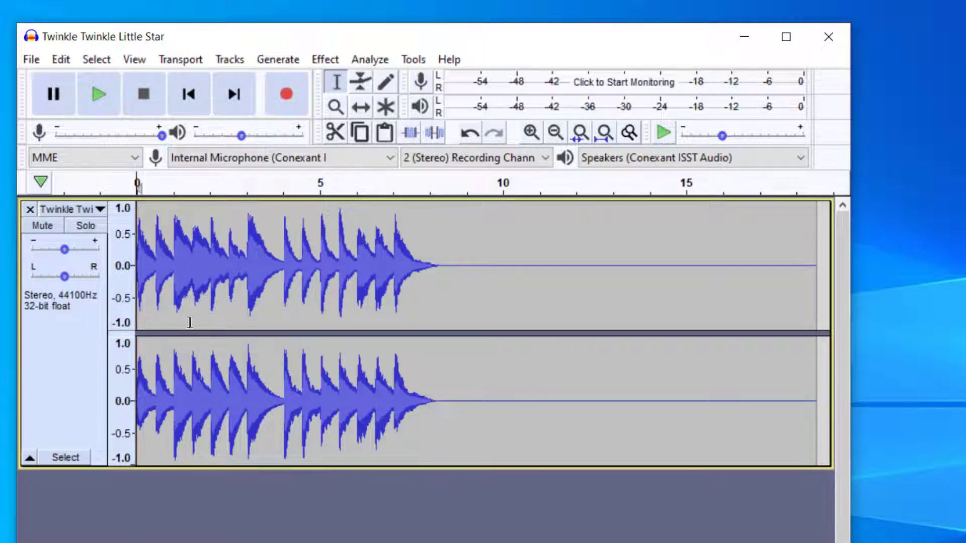
pyautogui.moveTo(69, 368)
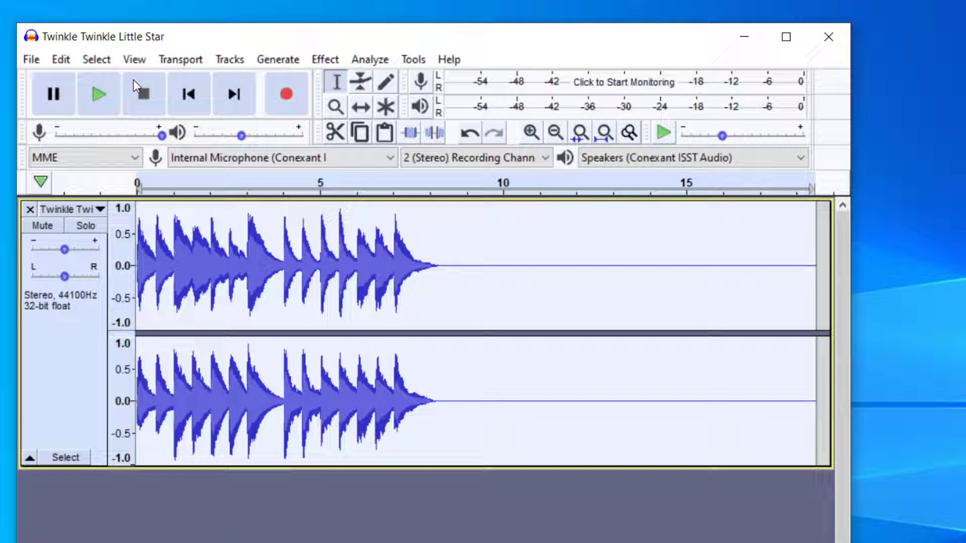
pyautogui.click(96, 59)
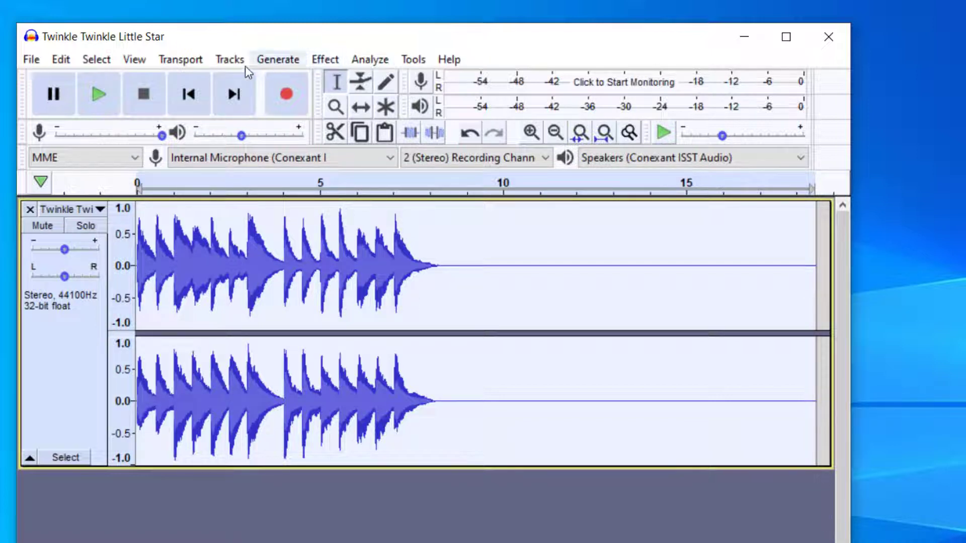
pyautogui.moveTo(97, 94)
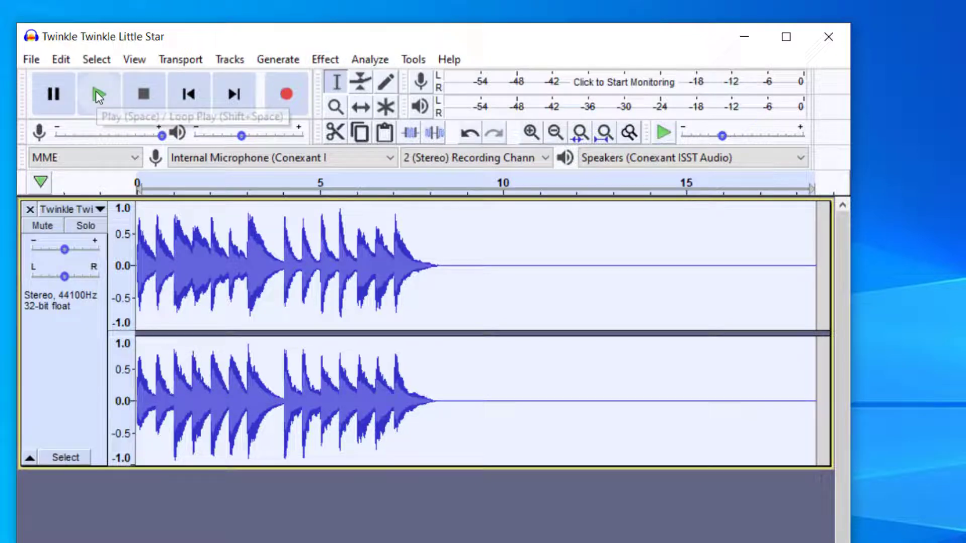
pyautogui.click(98, 94)
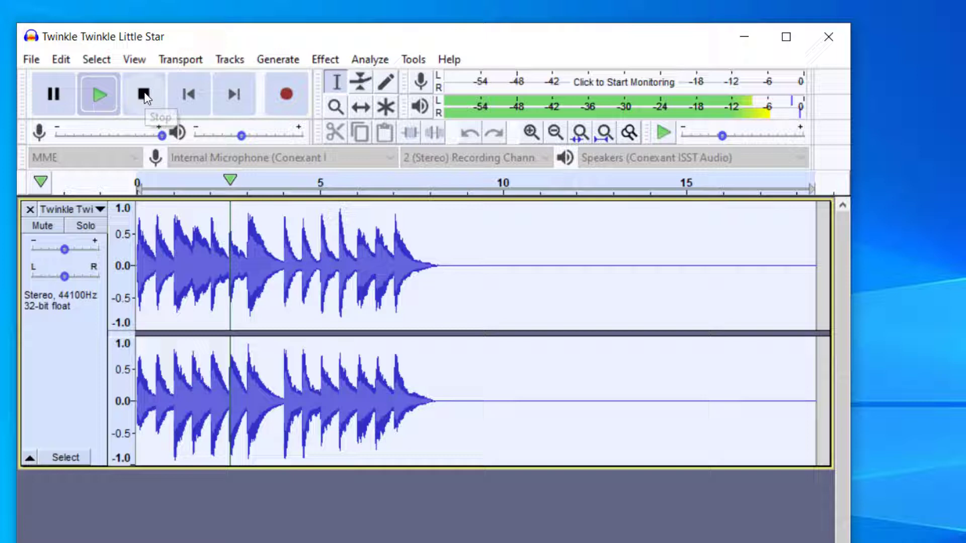
pyautogui.click(143, 93)
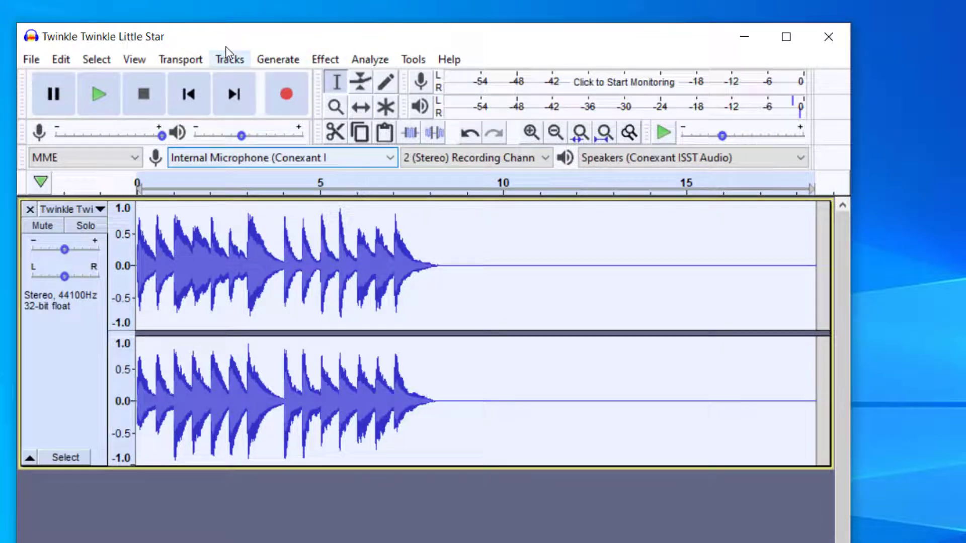
pyautogui.moveTo(370, 59)
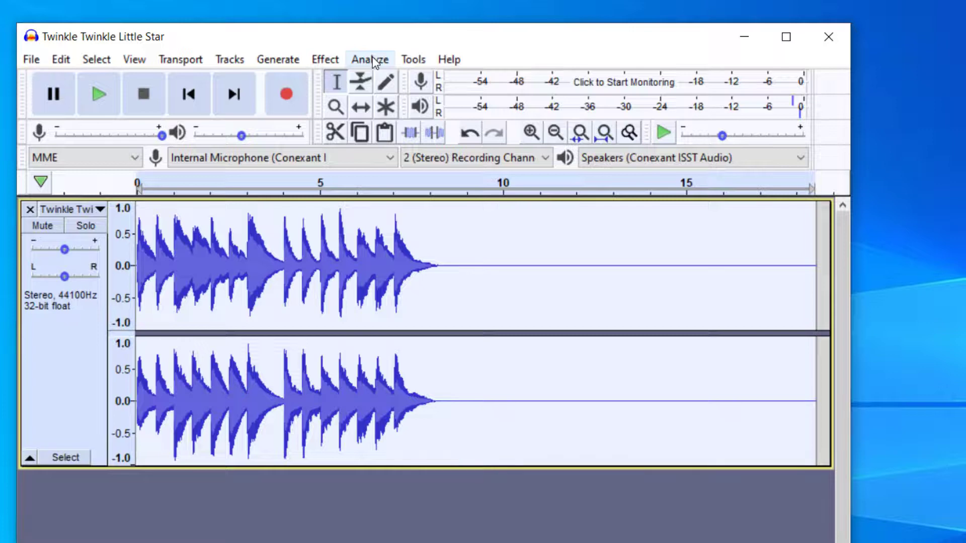
# Step: Open the Change Tempo effect from the Effect menu
pyautogui.click(324, 59)
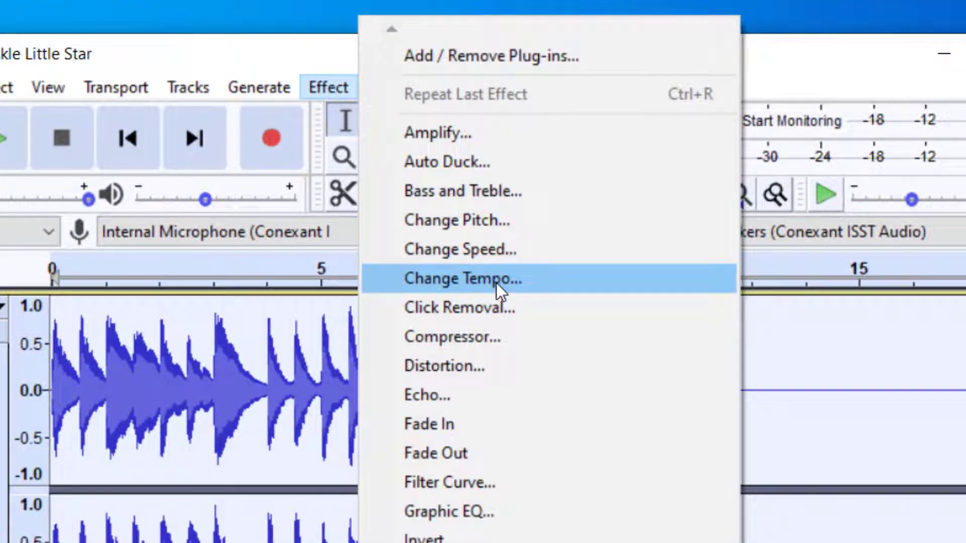
pyautogui.moveTo(499, 249)
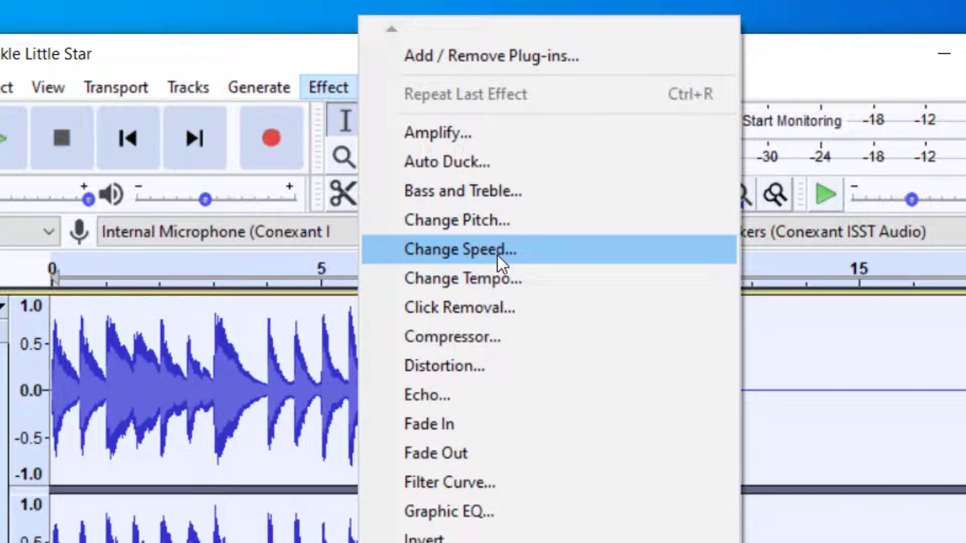
pyautogui.moveTo(499, 278)
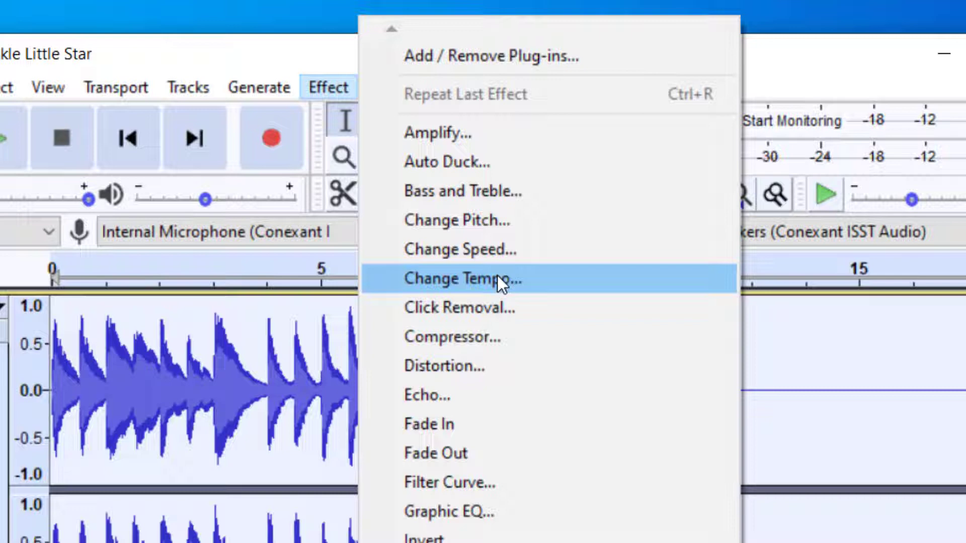
pyautogui.click(456, 279)
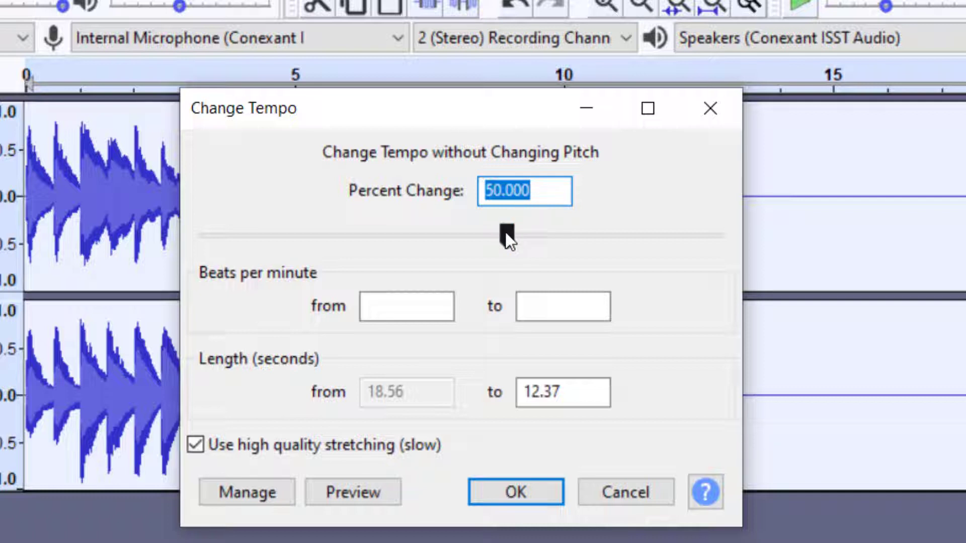
# Step: Set Change Tempo to -20 percent with high quality stretching and apply it
pyautogui.moveTo(506, 236); pyautogui.dragTo(491, 238)
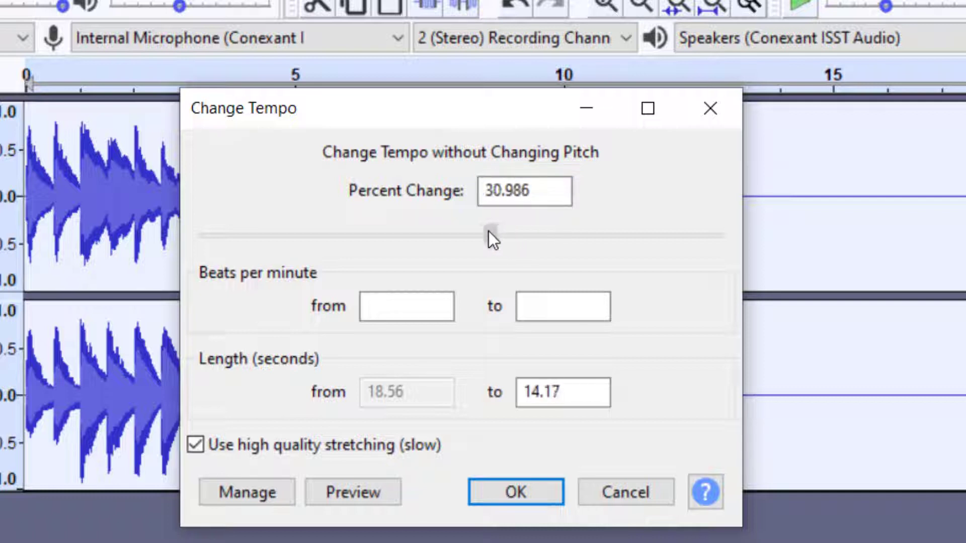
pyautogui.moveTo(486, 237); pyautogui.dragTo(449, 234)
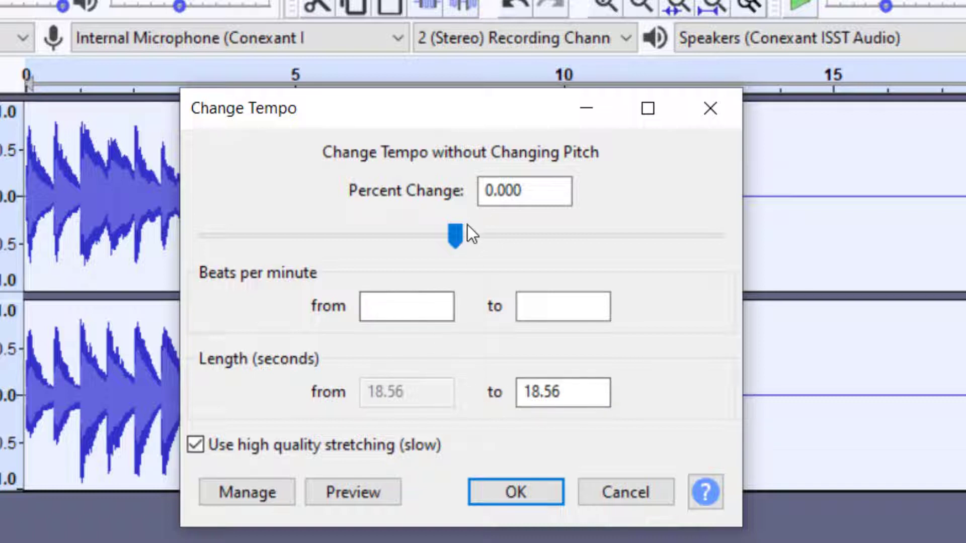
pyautogui.moveTo(455, 237); pyautogui.dragTo(463, 237)
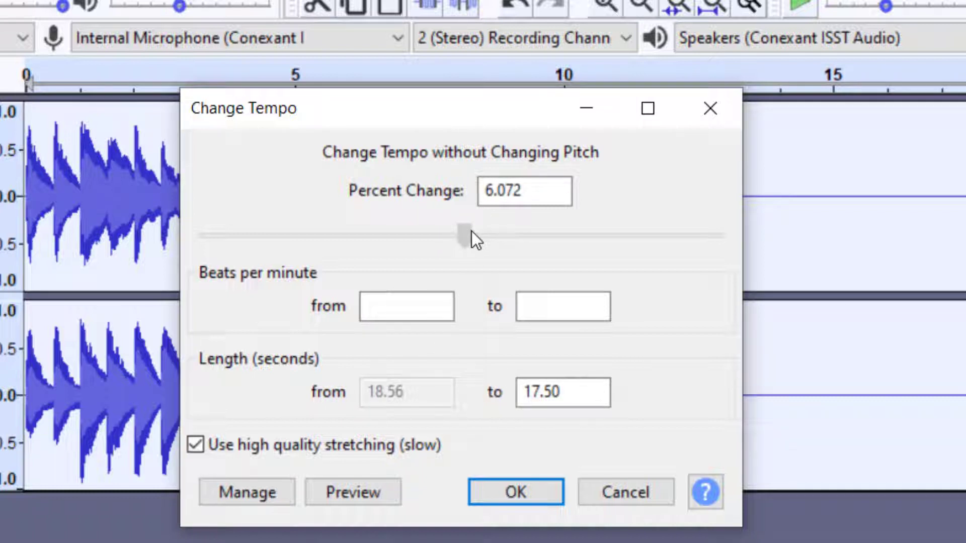
pyautogui.moveTo(462, 233); pyautogui.dragTo(409, 234)
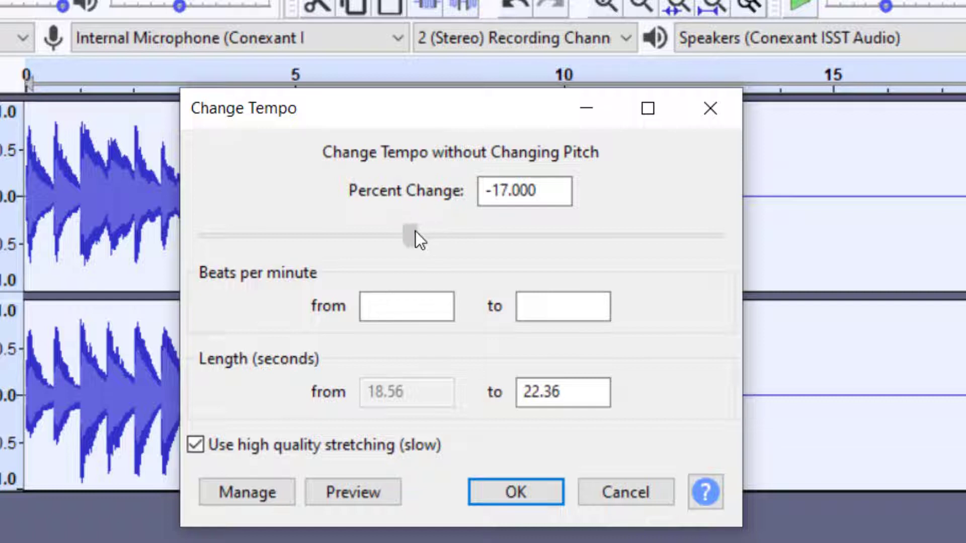
pyautogui.moveTo(408, 236); pyautogui.dragTo(397, 236)
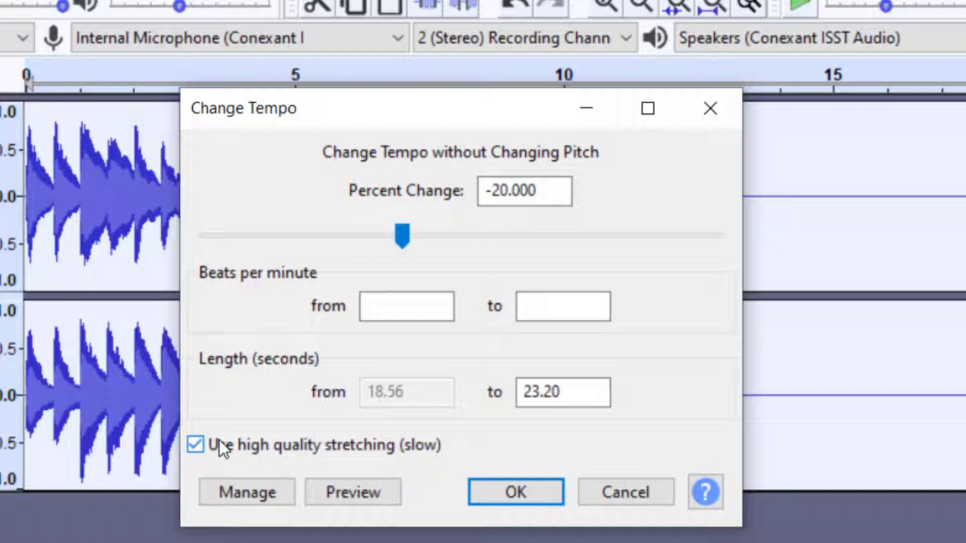
pyautogui.click(516, 491)
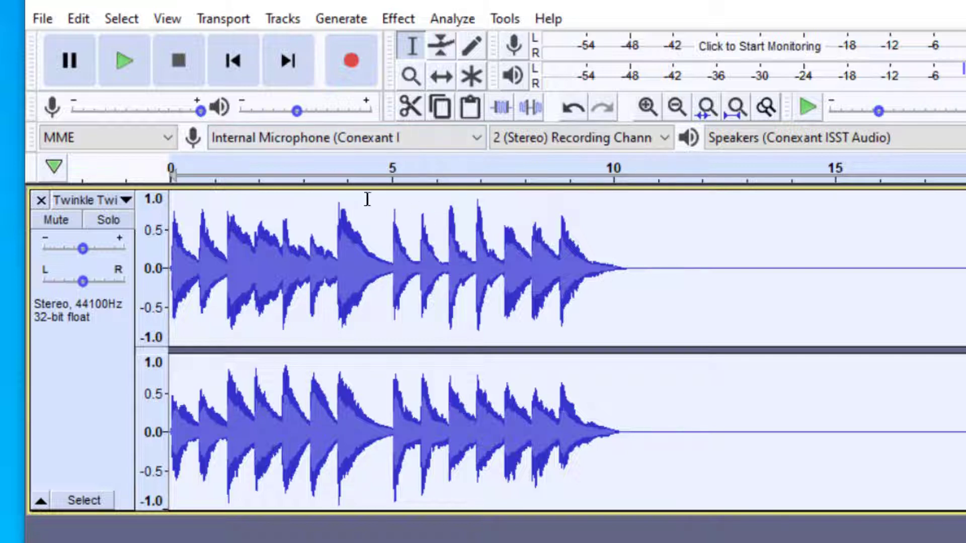
# Step: Place the cursor in the track and play back the slowed-down song
pyautogui.click(123, 60)
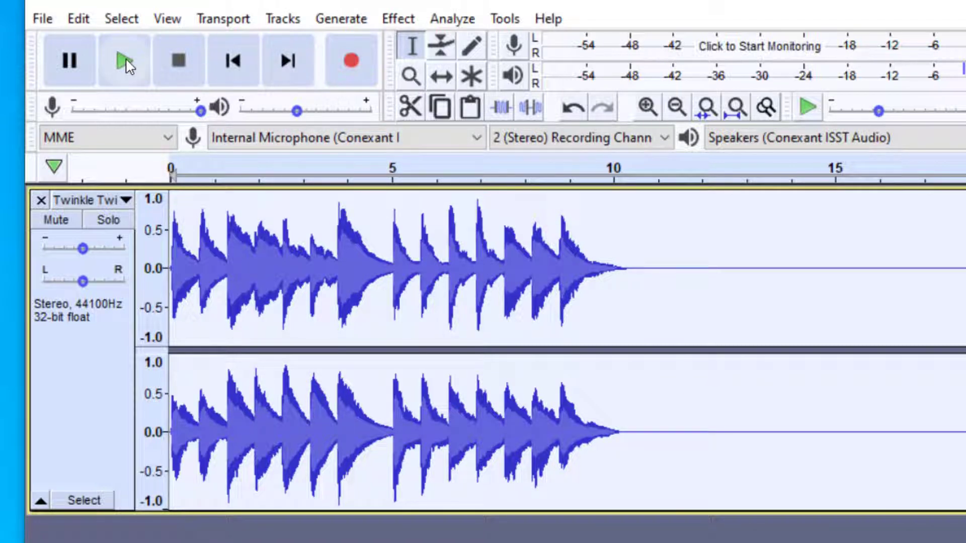
pyautogui.click(123, 60)
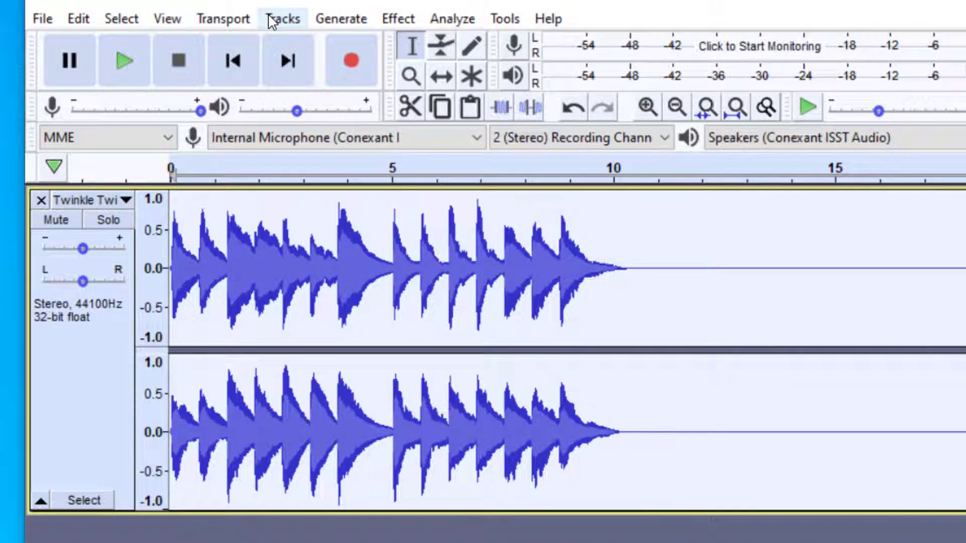
pyautogui.moveTo(401, 33)
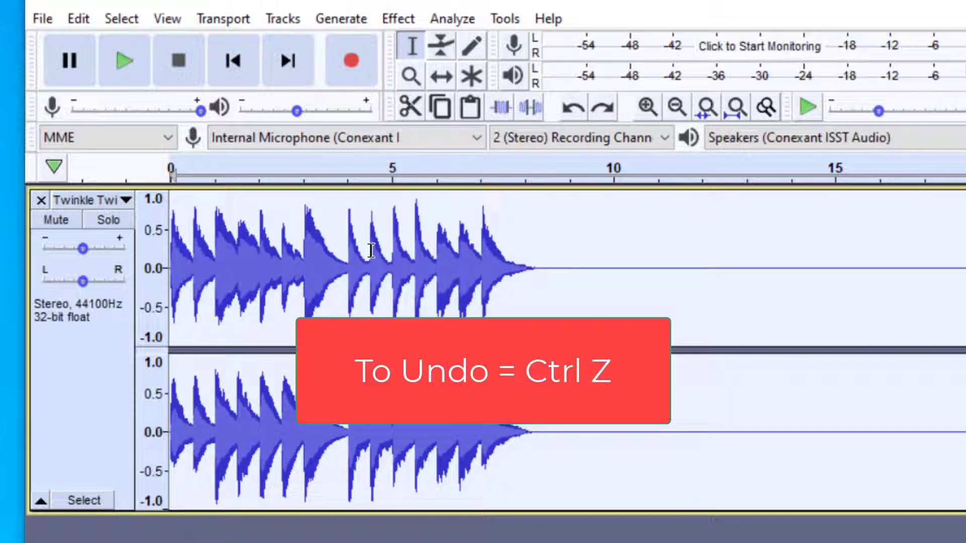
pyautogui.click(77, 18)
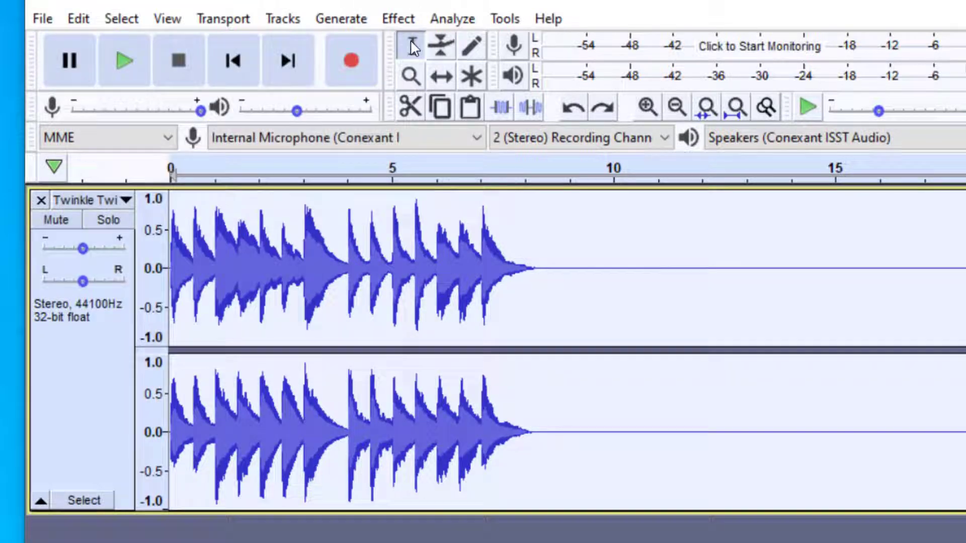
pyautogui.click(412, 46)
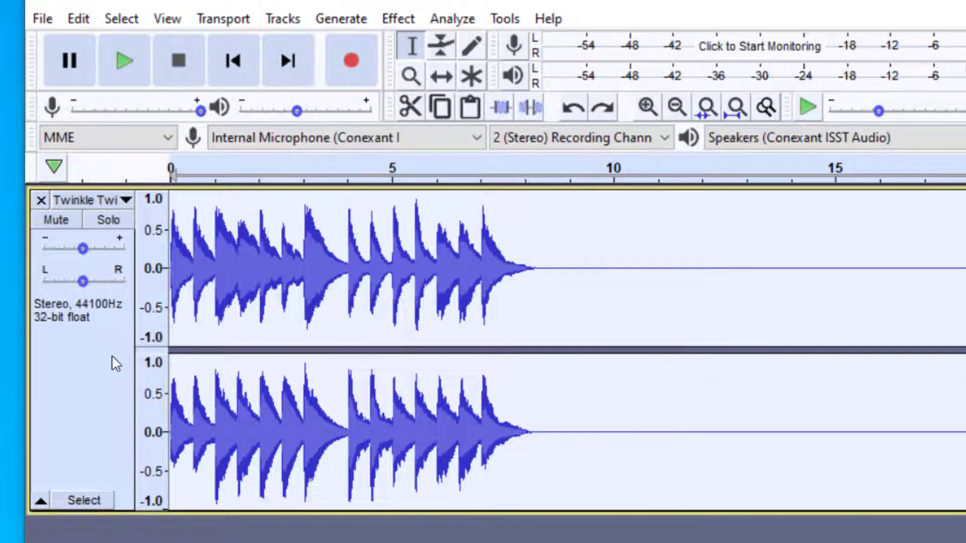
pyautogui.moveTo(309, 217)
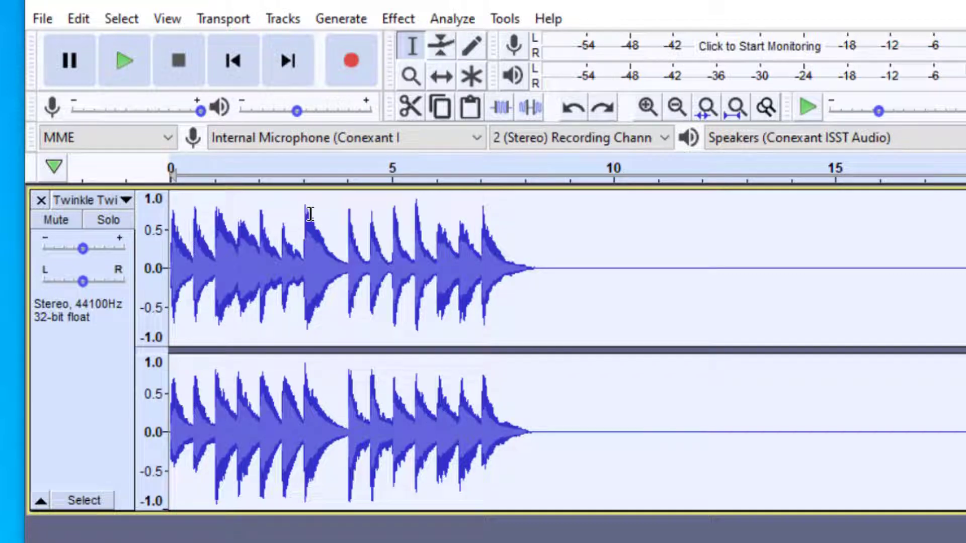
pyautogui.click(258, 167)
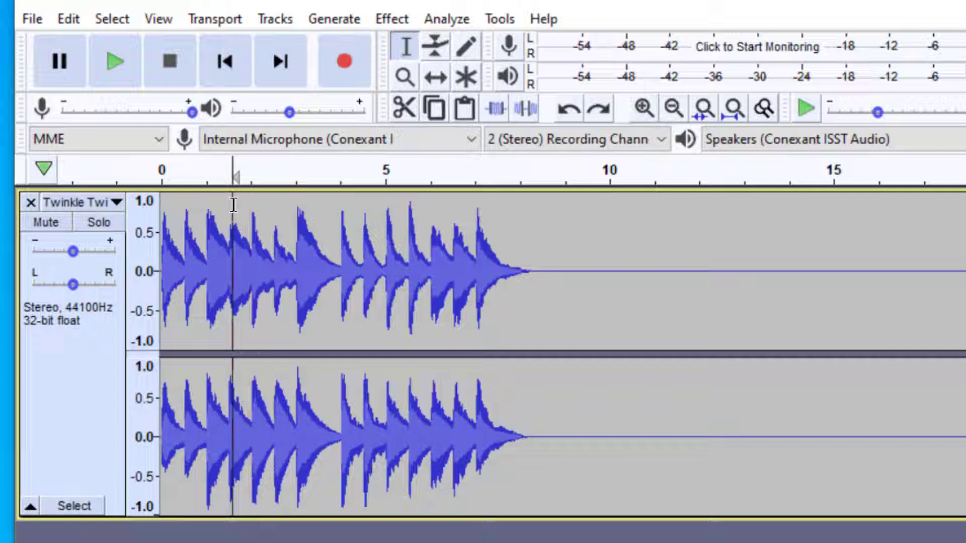
# Step: Drag-select the waveform from about 1.5 to 3.8 seconds
pyautogui.moveTo(234, 271); pyautogui.dragTo(324, 271)
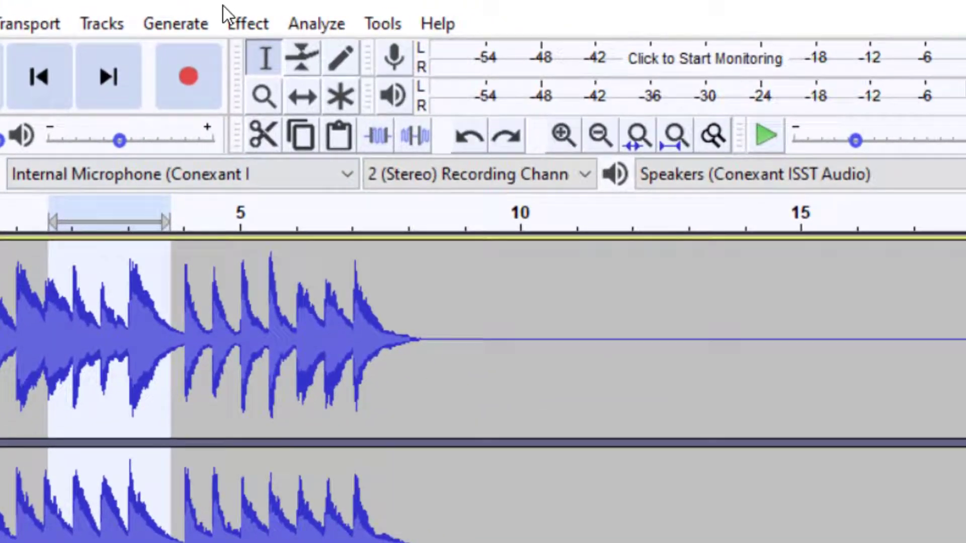
# Step: Apply Change Tempo at 50 percent with high quality stretching to the selected passage
pyautogui.click(247, 23)
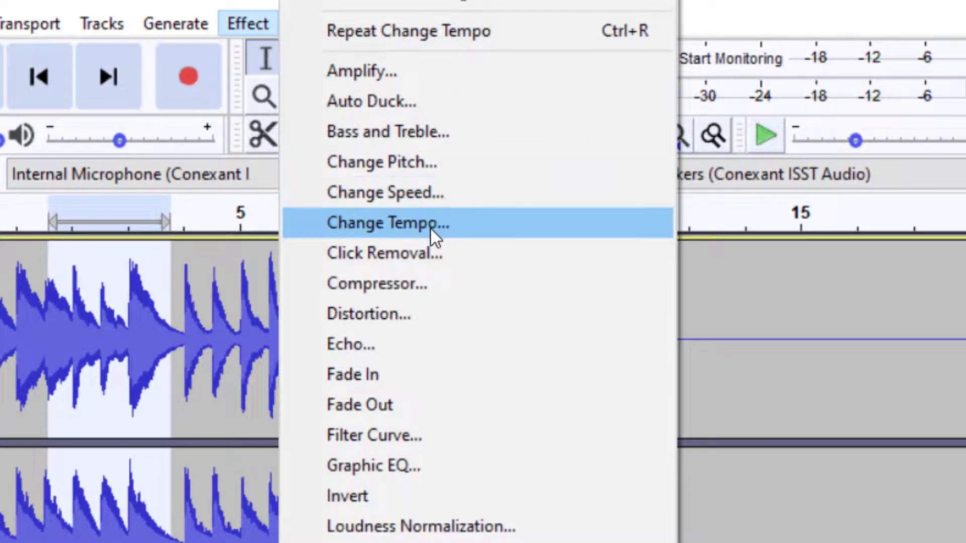
pyautogui.click(387, 222)
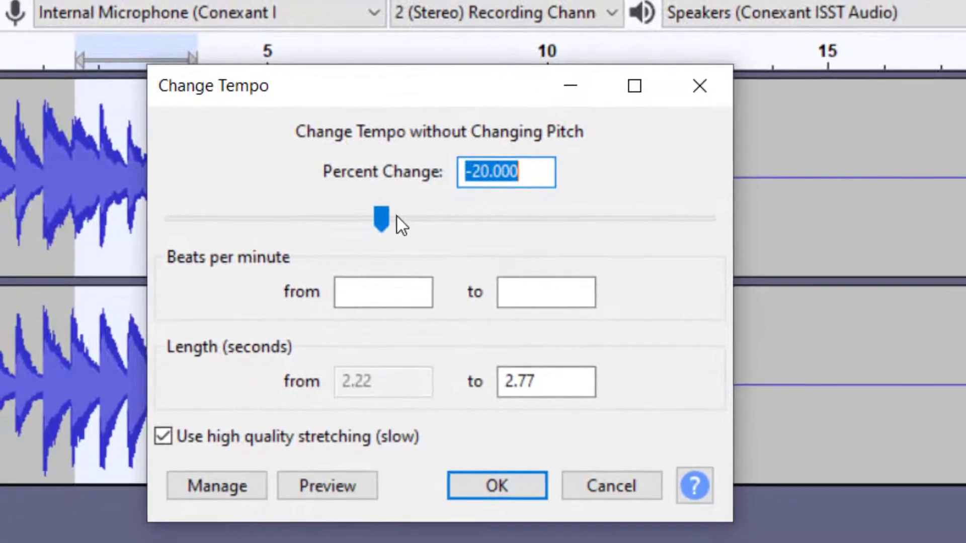
pyautogui.moveTo(379, 217); pyautogui.dragTo(475, 216)
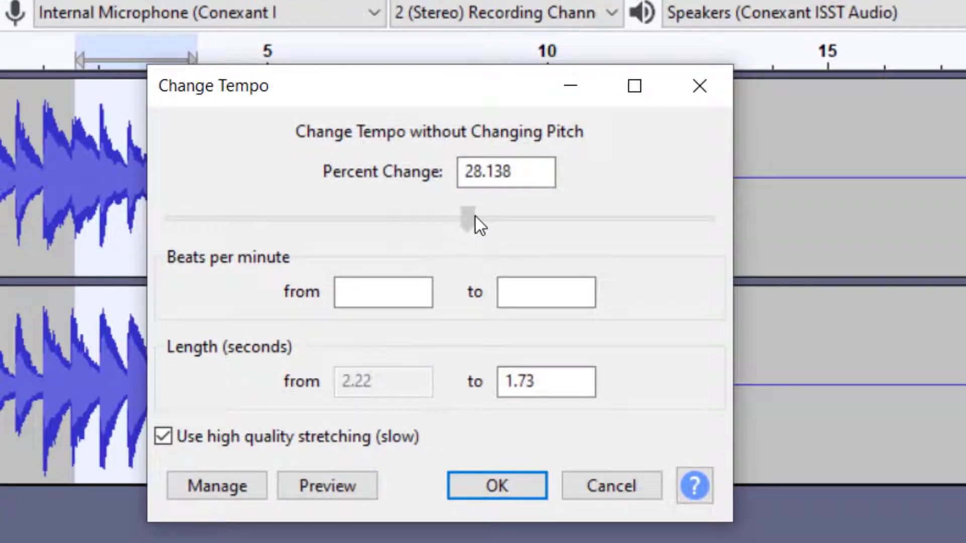
pyautogui.moveTo(473, 218); pyautogui.dragTo(491, 218)
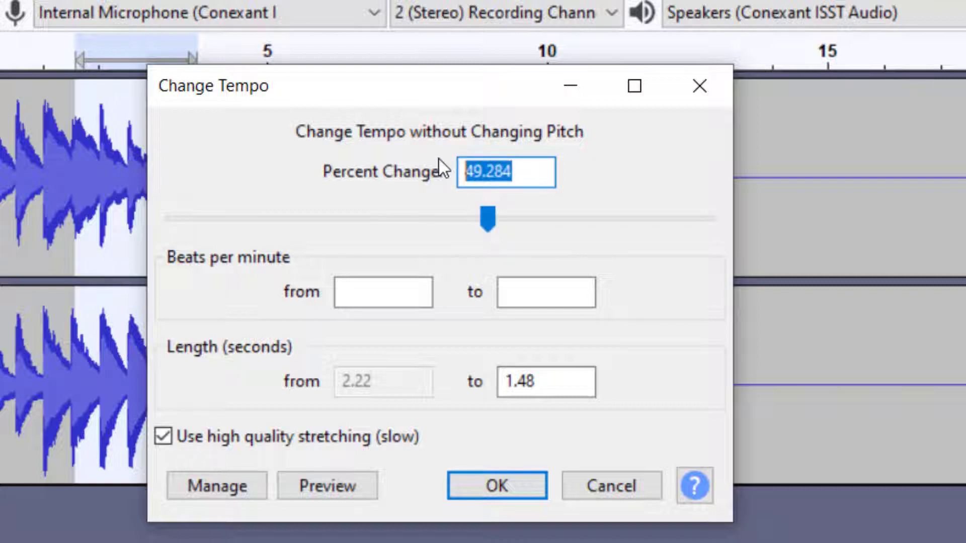
pyautogui.write('50')
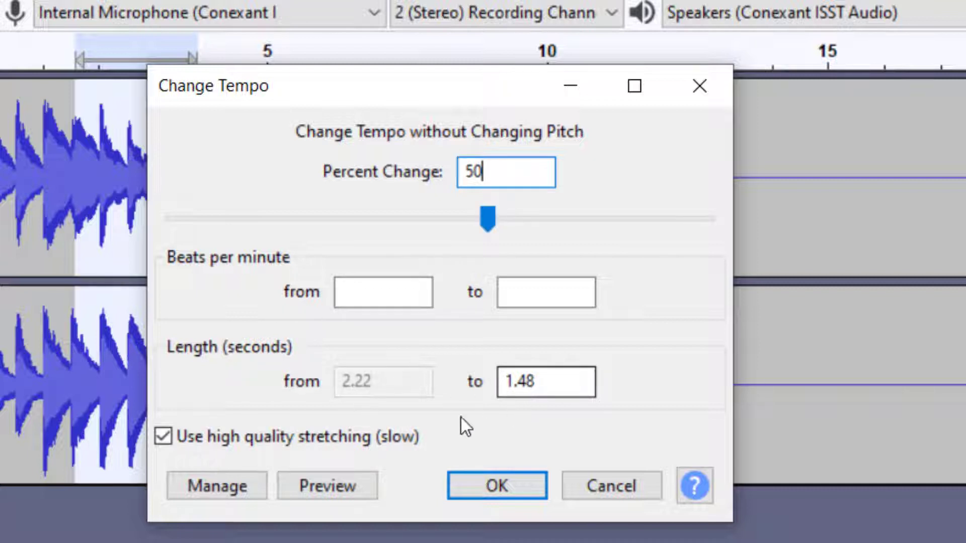
pyautogui.click(163, 437)
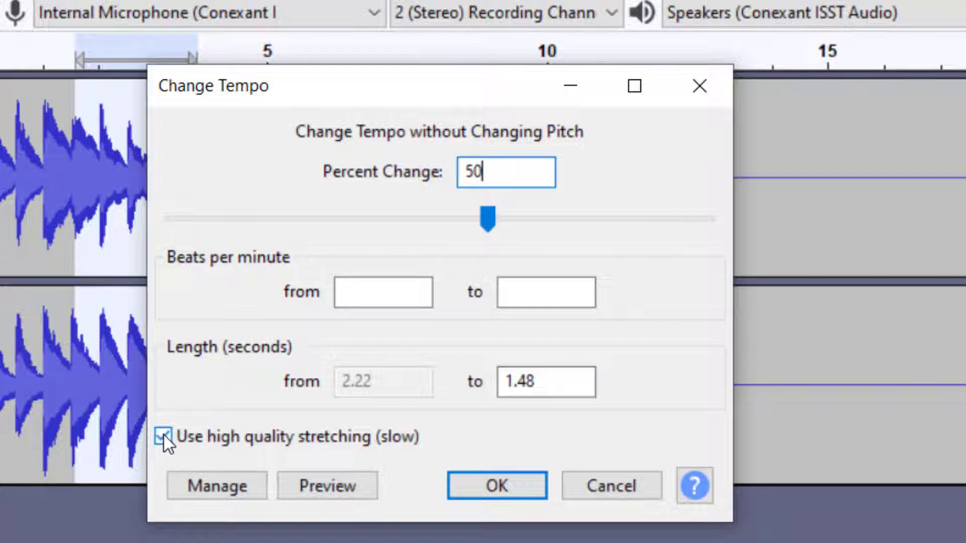
pyautogui.click(496, 485)
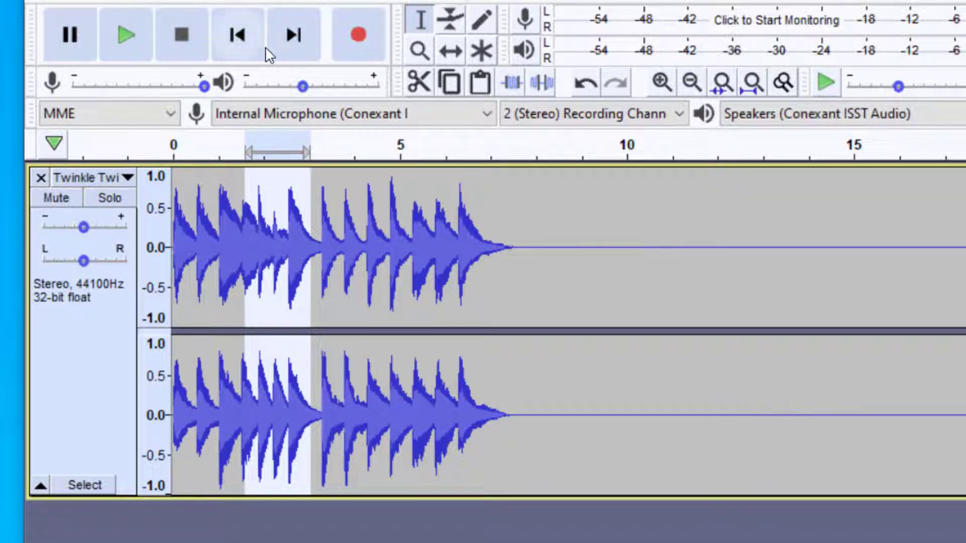
pyautogui.click(126, 35)
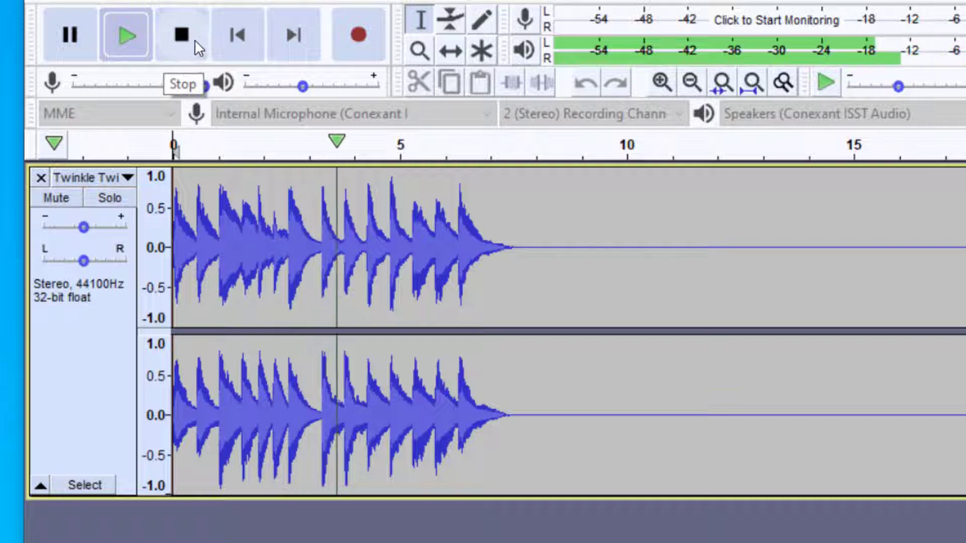
pyautogui.click(180, 34)
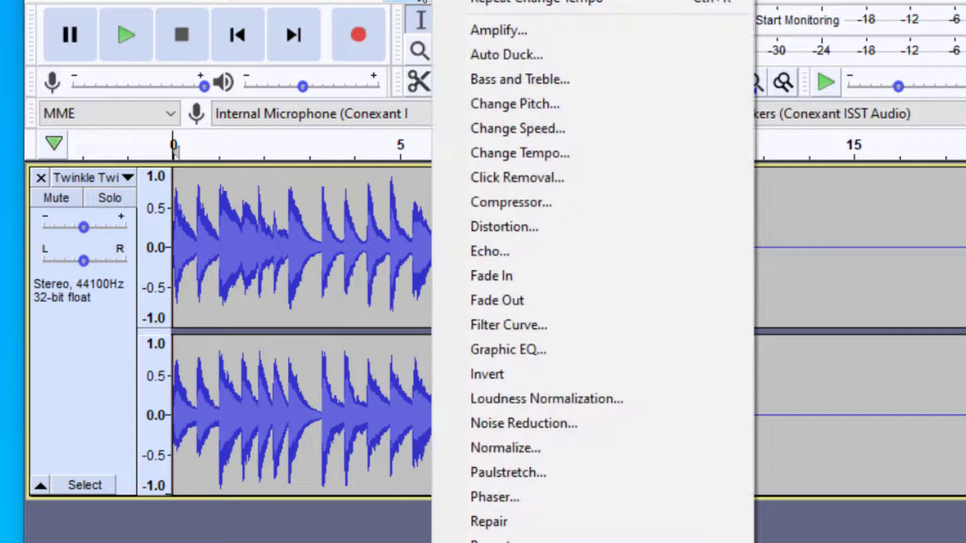
pyautogui.moveTo(519, 79)
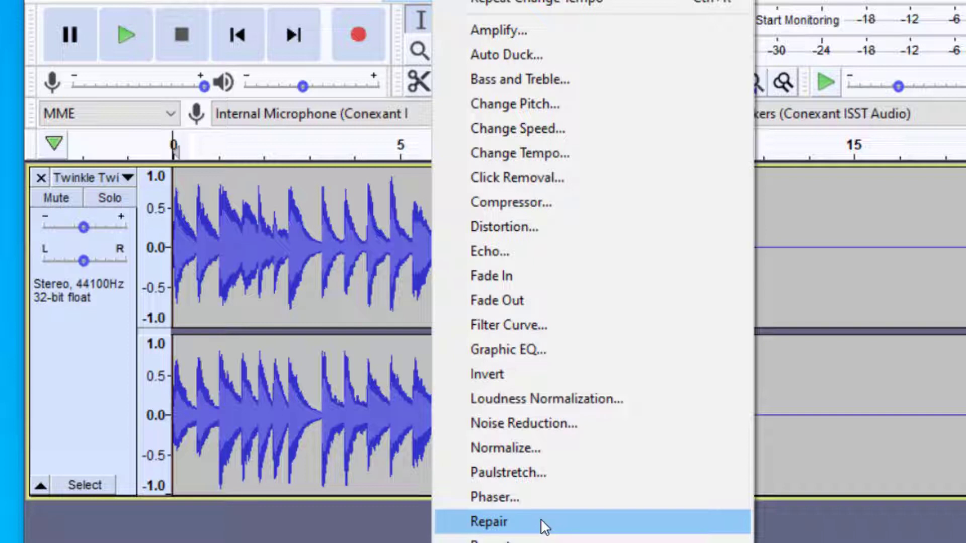
pyautogui.moveTo(545, 527)
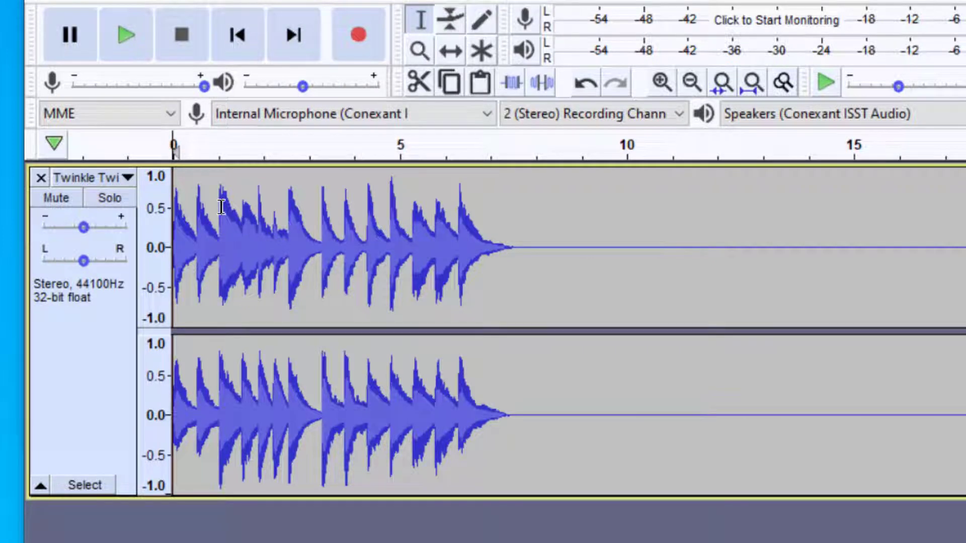
pyautogui.moveTo(252, 239)
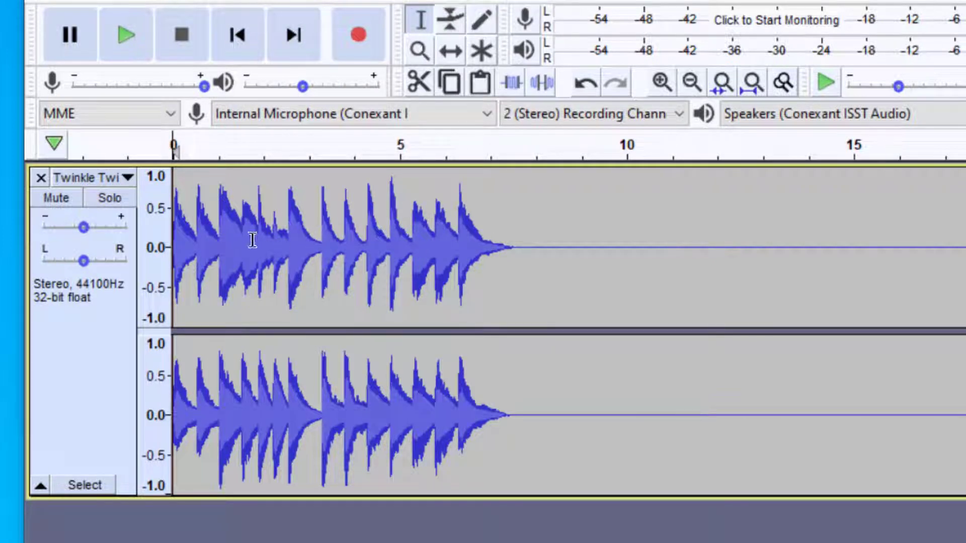
pyautogui.moveTo(315, 217)
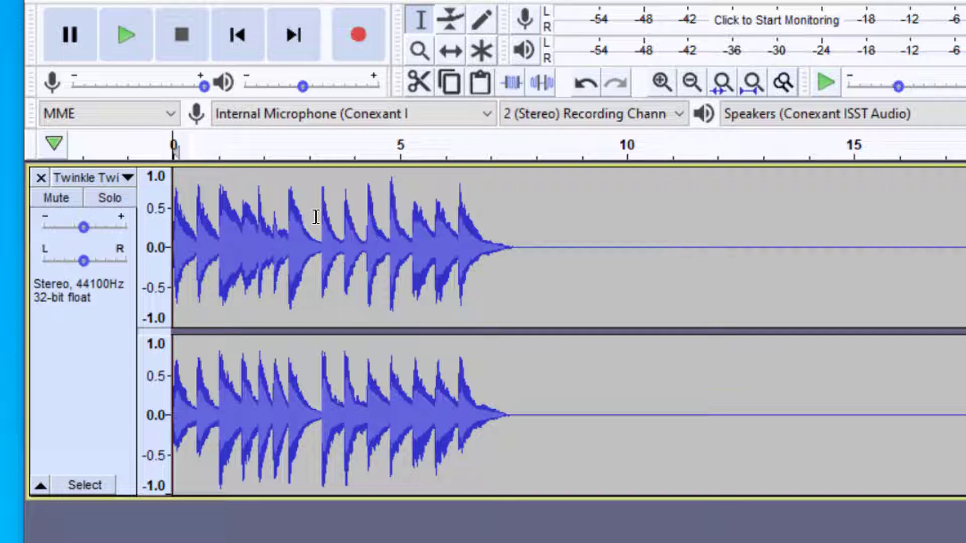
pyautogui.moveTo(356, 237)
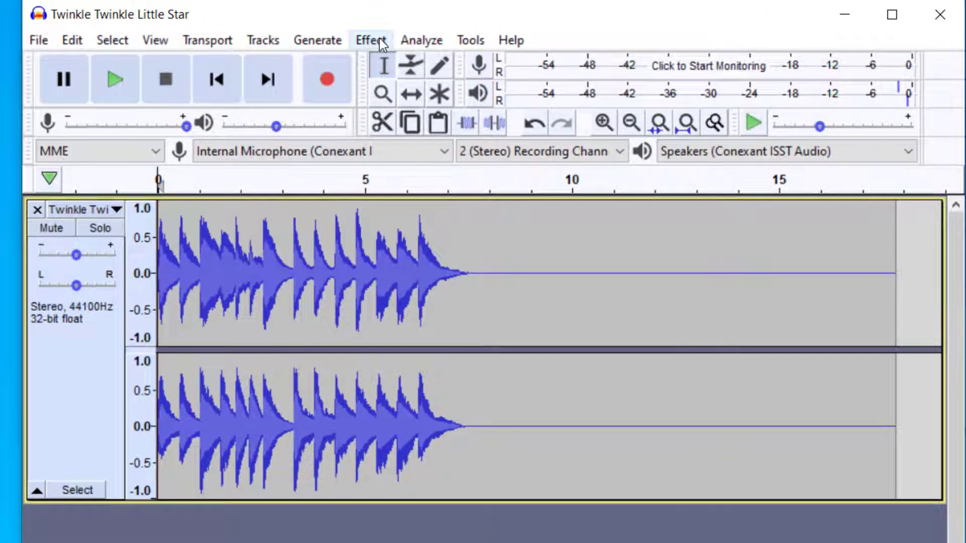
pyautogui.click(370, 40)
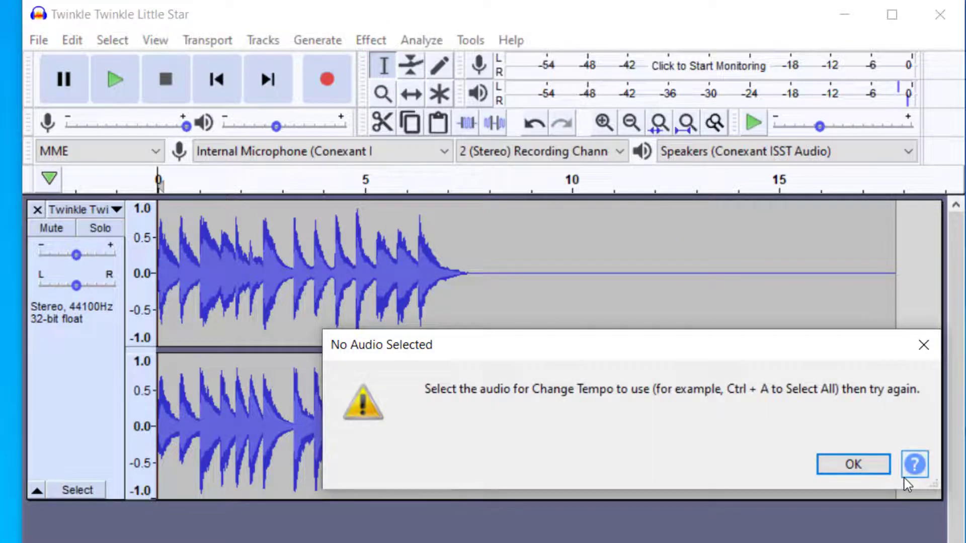
pyautogui.click(852, 464)
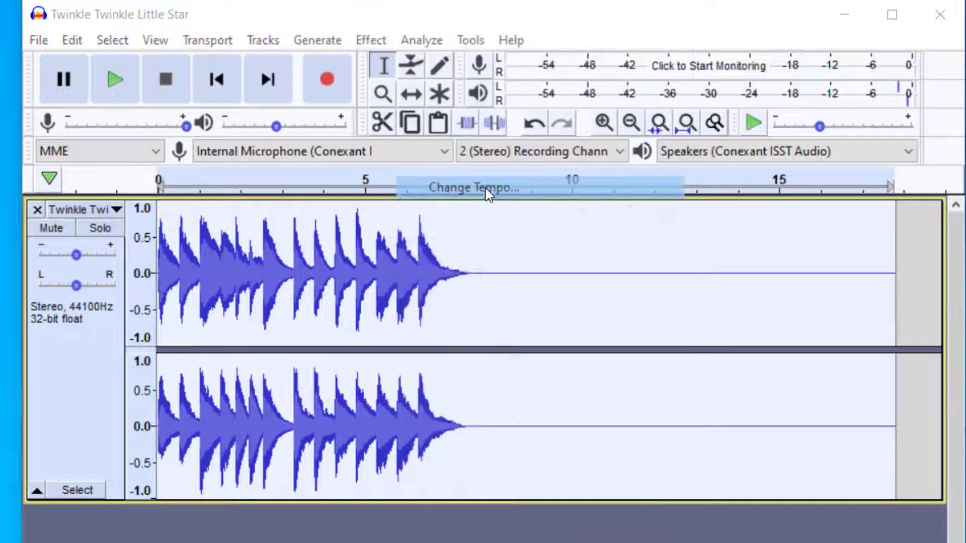
pyautogui.click(474, 187)
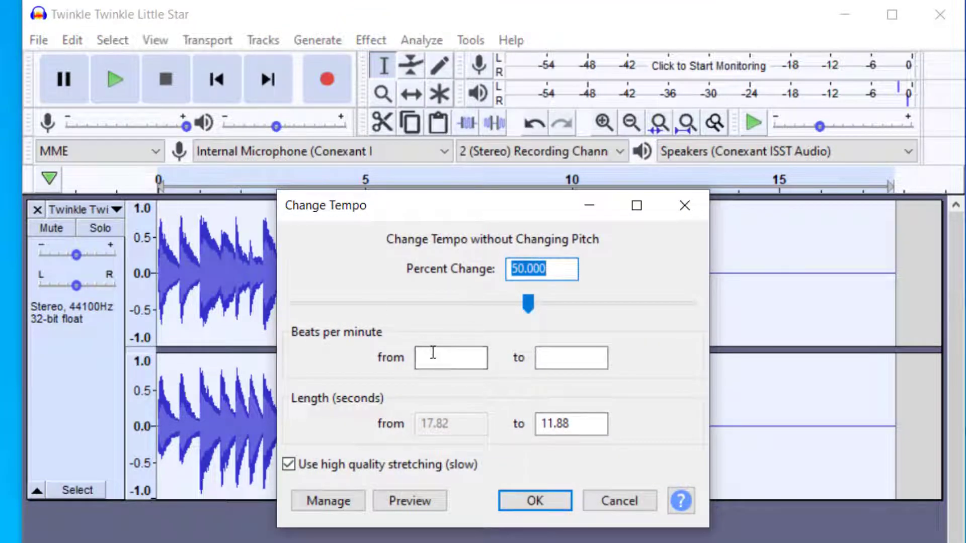
pyautogui.click(450, 357)
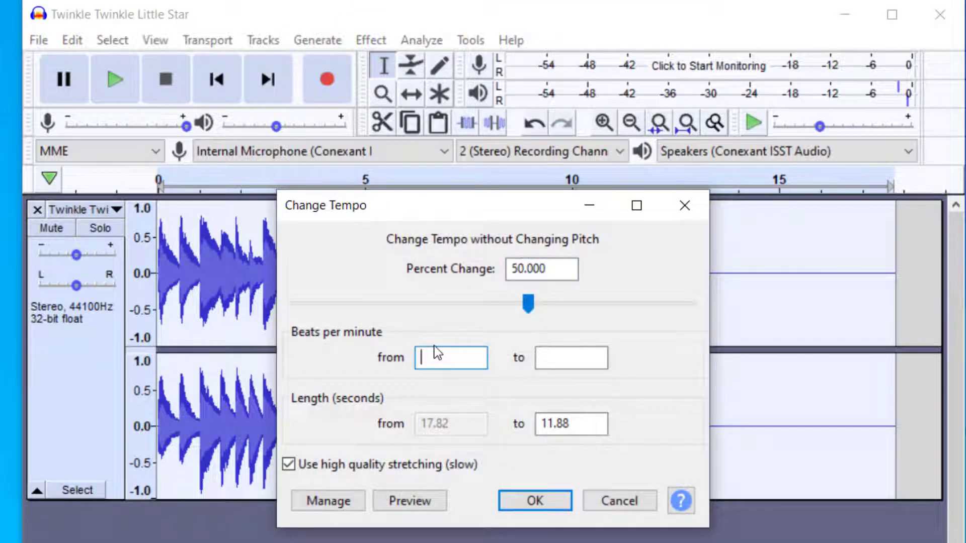
pyautogui.click(541, 269)
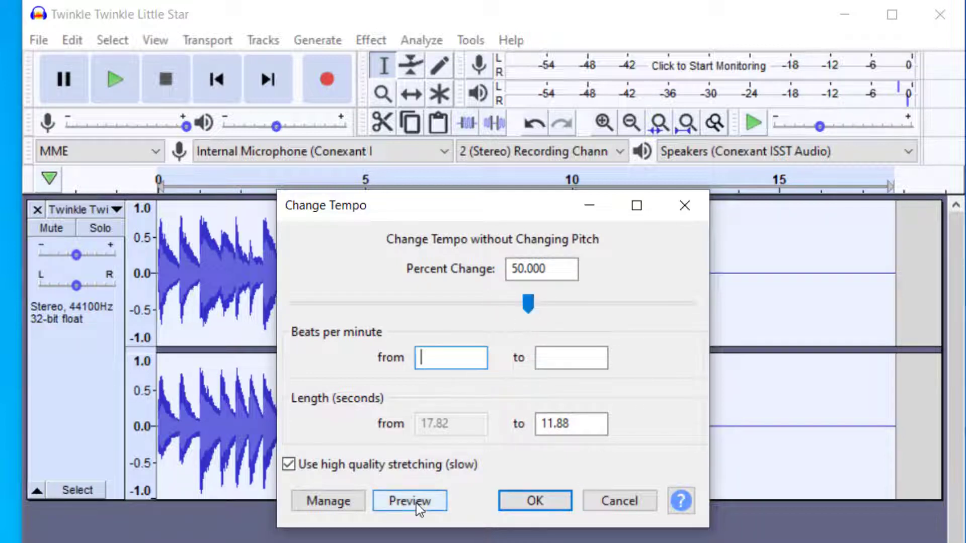
pyautogui.click(409, 500)
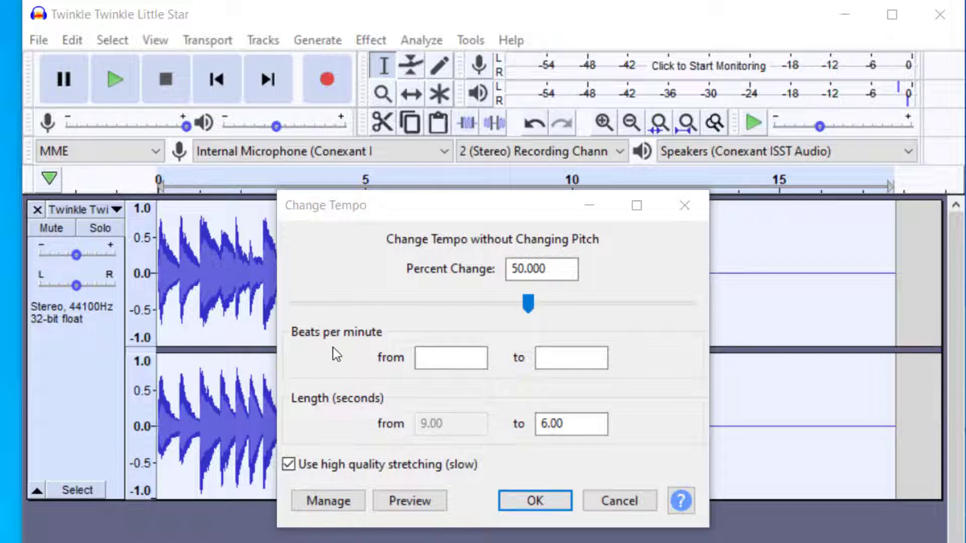
pyautogui.click(408, 500)
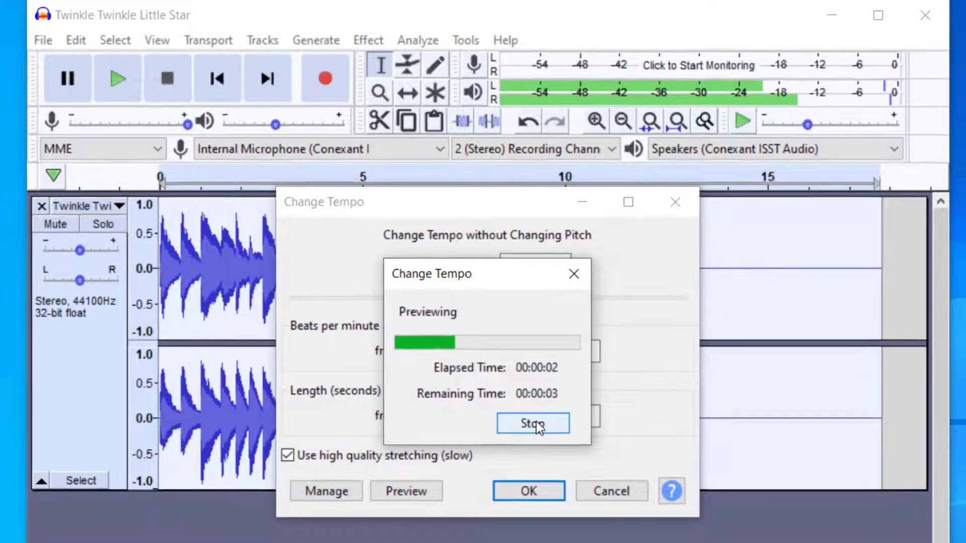
pyautogui.click(533, 423)
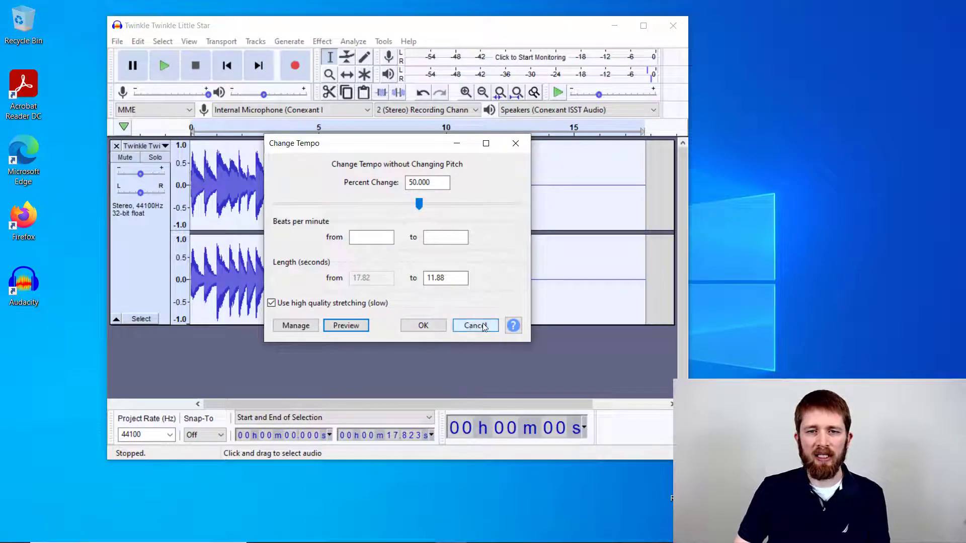
pyautogui.click(475, 325)
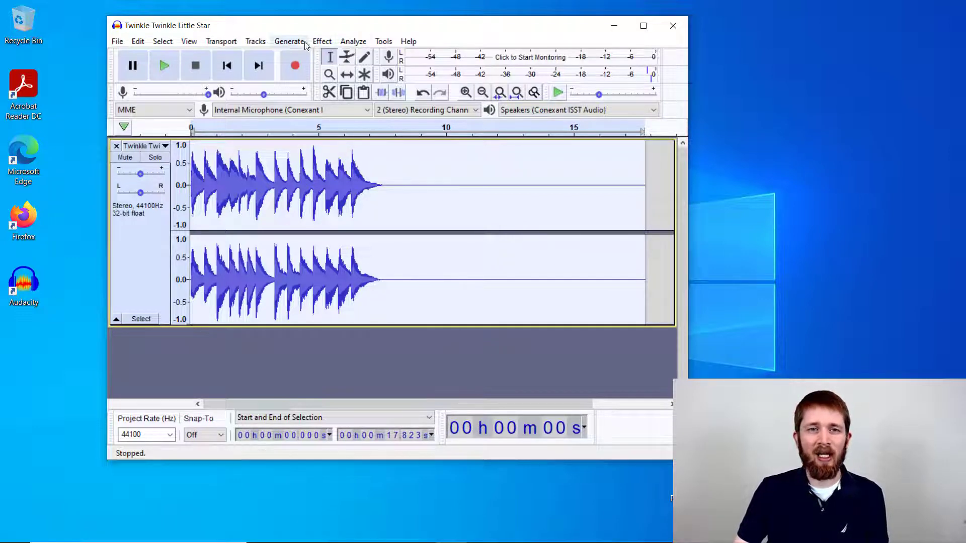
# Step: Apply Change Speed with a 1.558 multiplier (55.79%) to the whole song
pyautogui.click(322, 41)
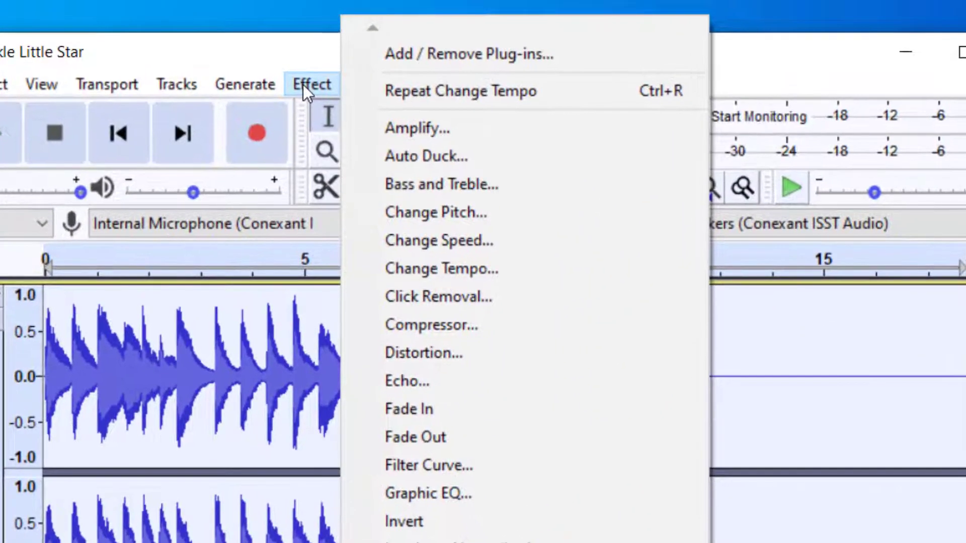
pyautogui.click(438, 241)
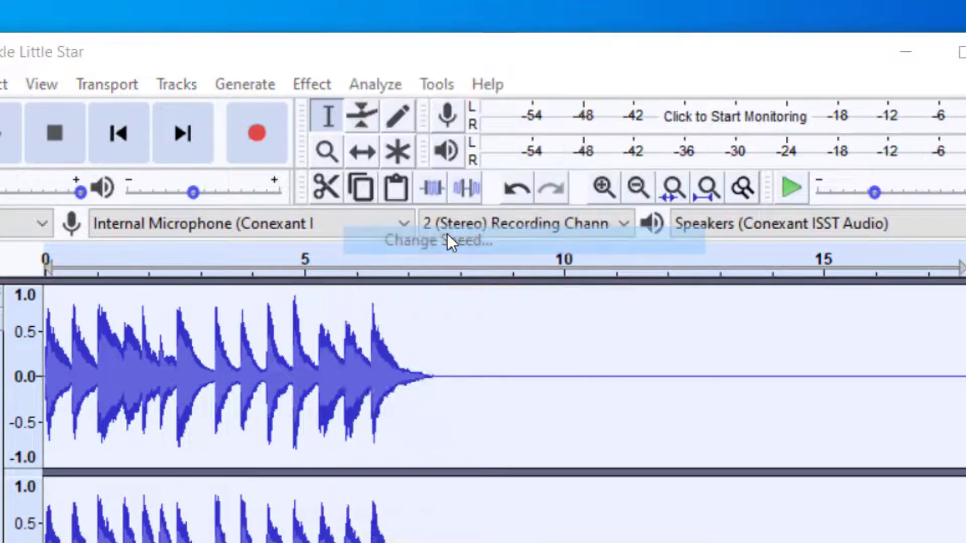
pyautogui.click(437, 240)
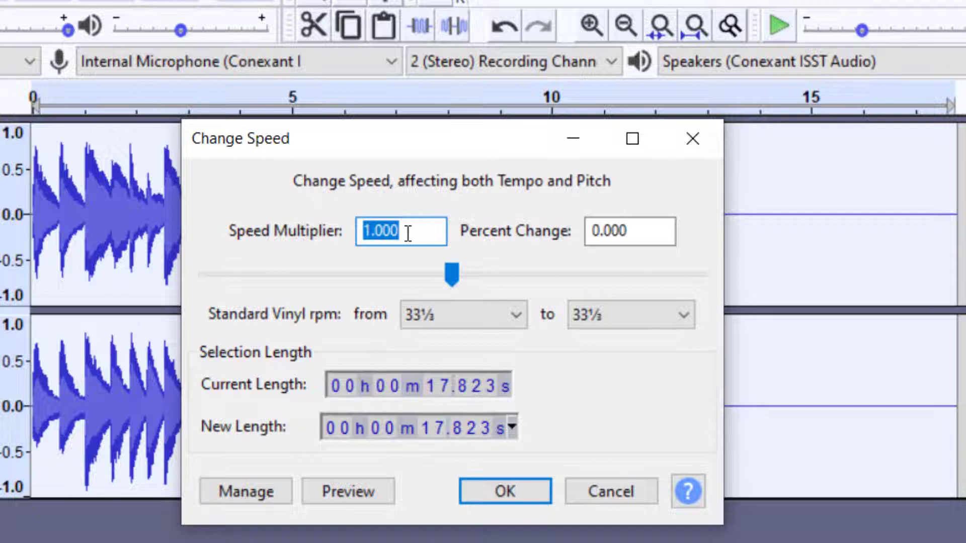
pyautogui.moveTo(450, 274); pyautogui.dragTo(468, 273)
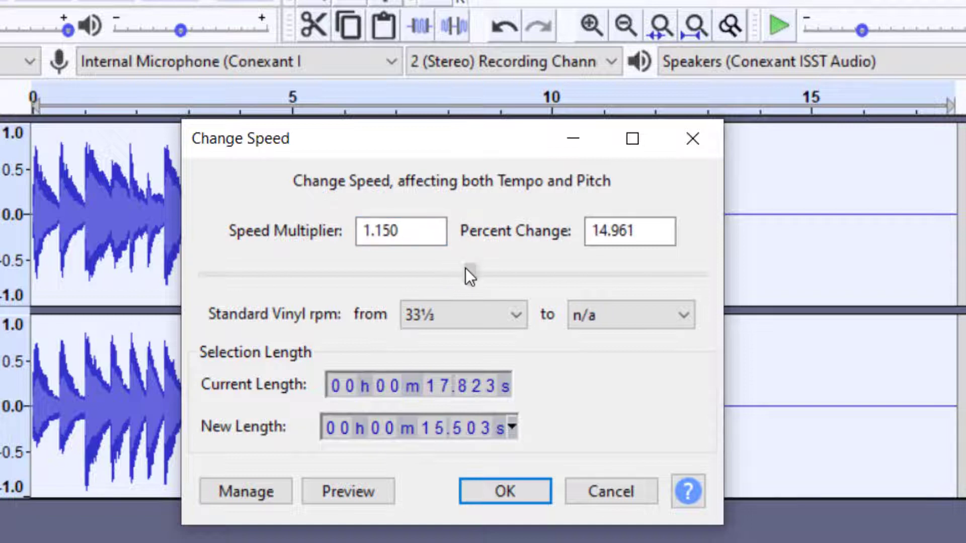
pyautogui.moveTo(469, 272); pyautogui.dragTo(502, 271)
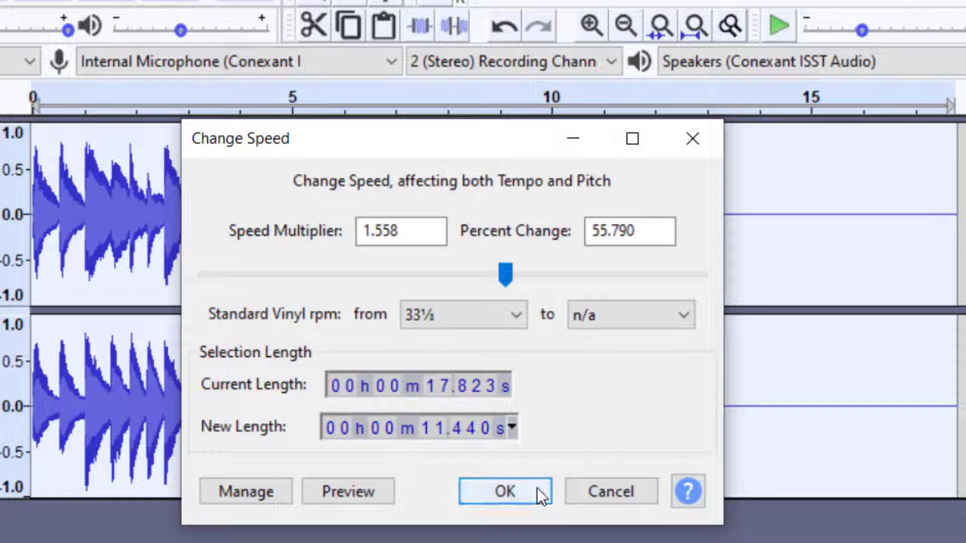
pyautogui.click(504, 491)
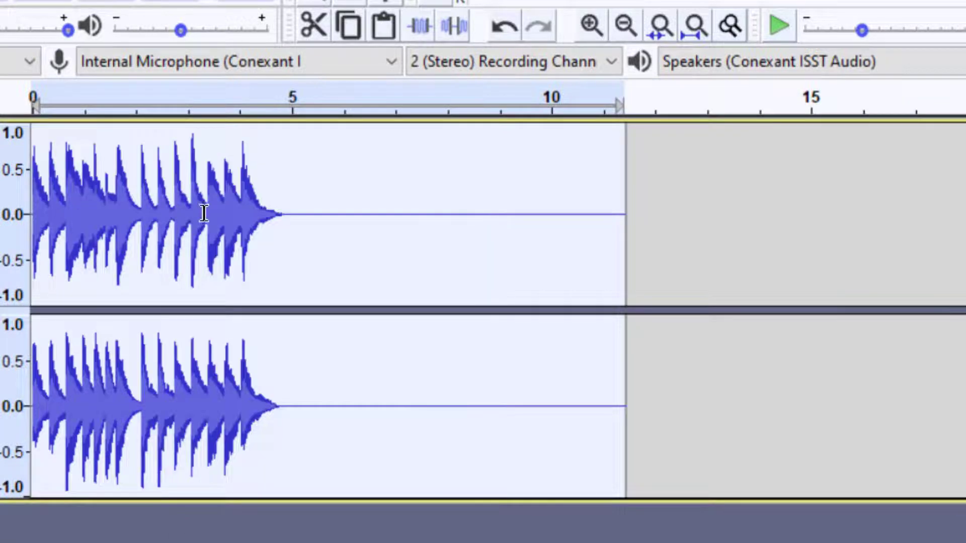